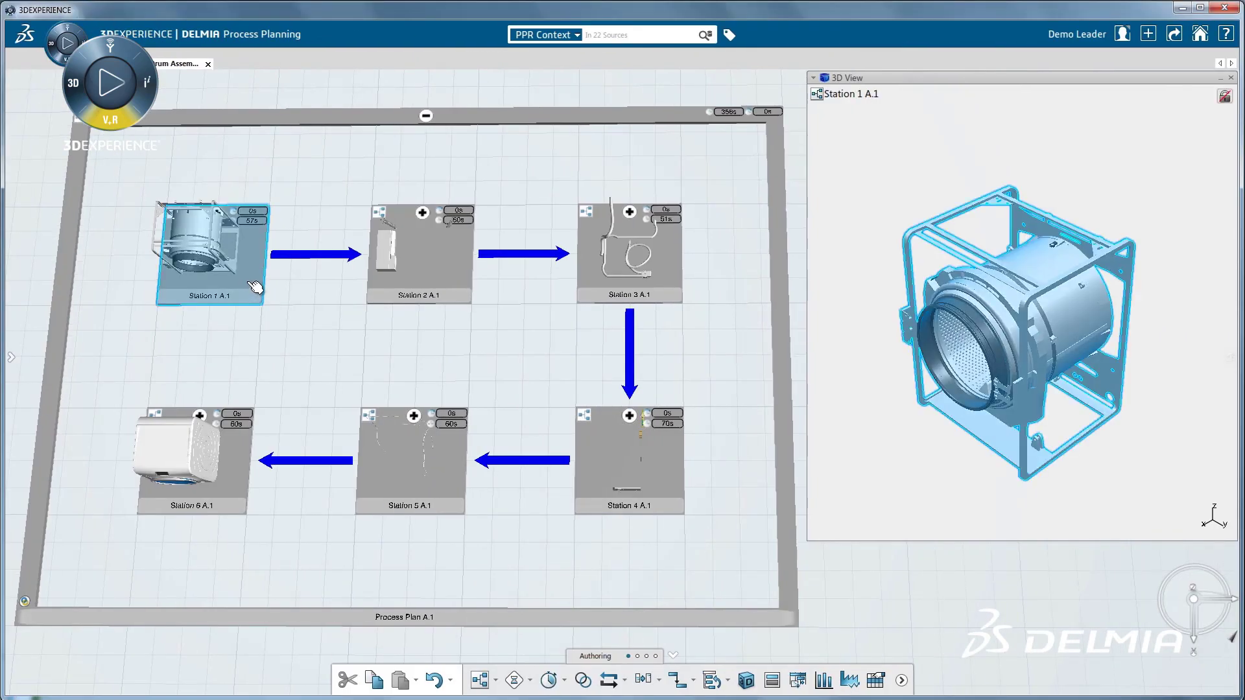
Expand Stations 1–3 and preview the Install Top Box and Station 4 parts in 3D.
double_click(211, 252)
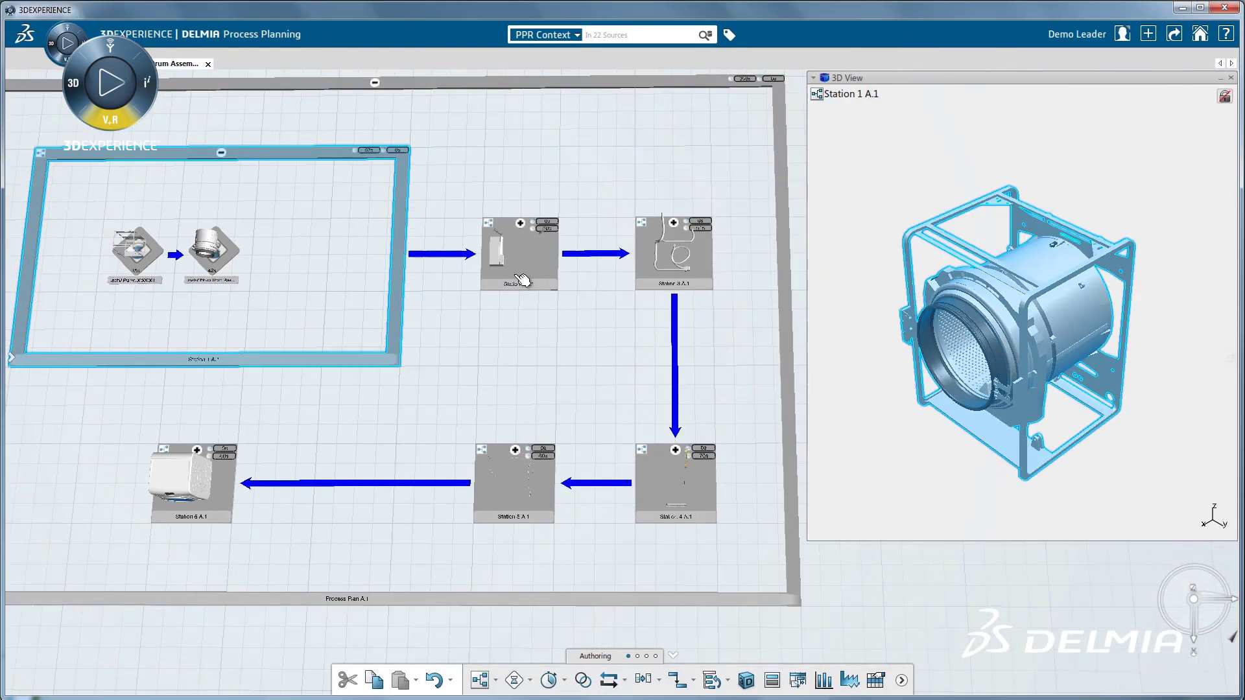
click(518, 254)
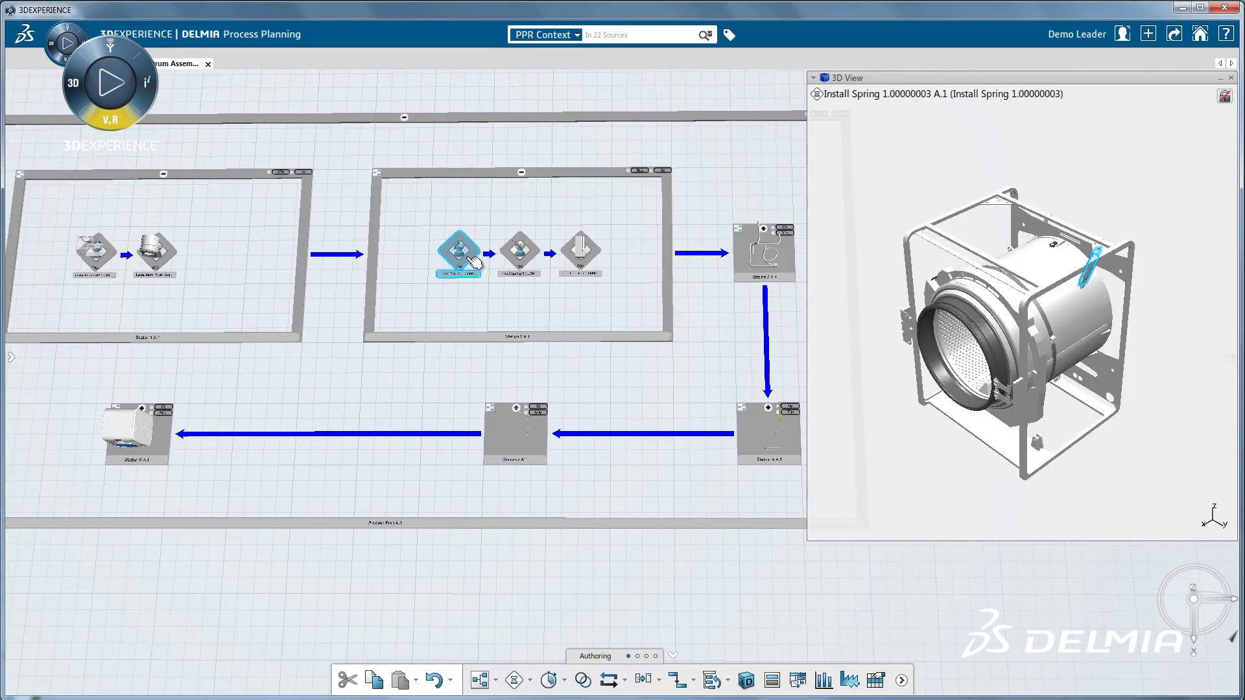
click(580, 252)
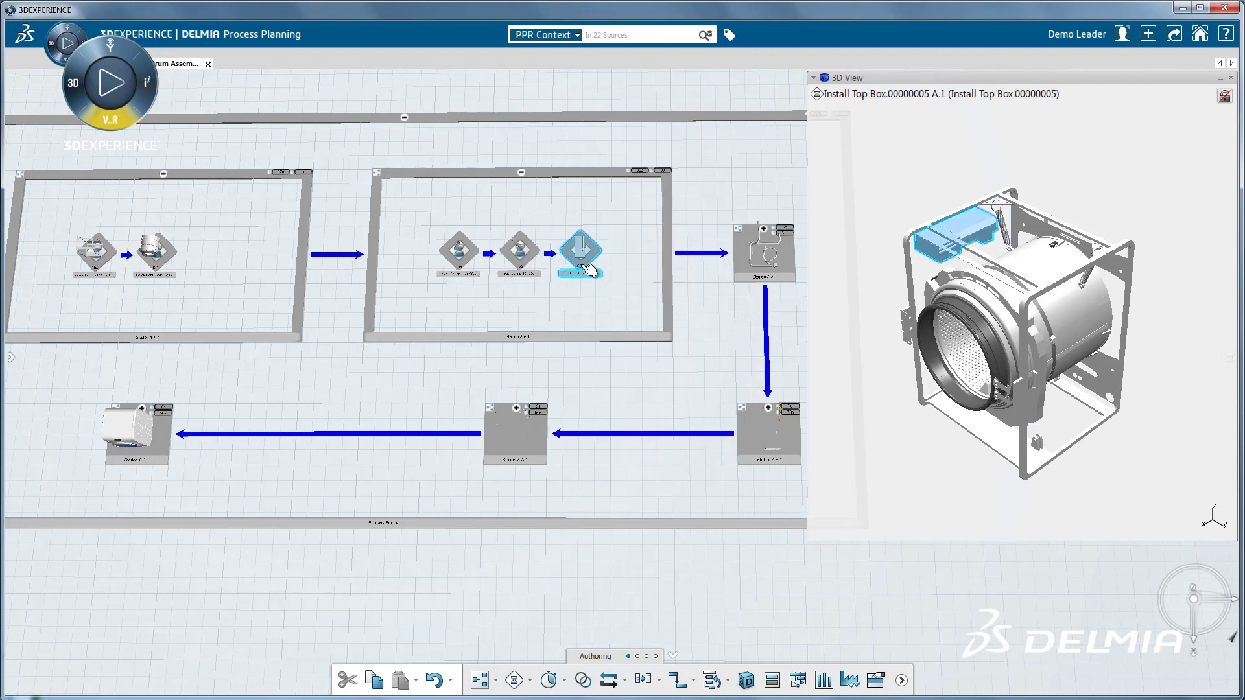
click(764, 250)
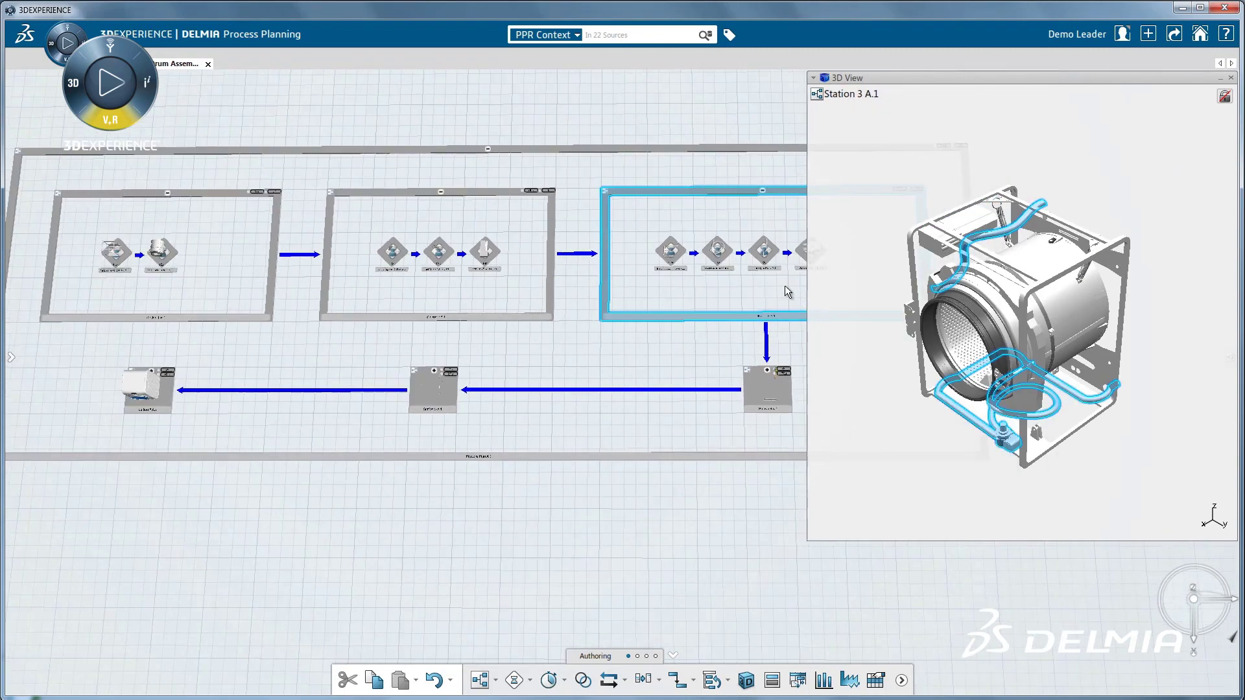
click(766, 391)
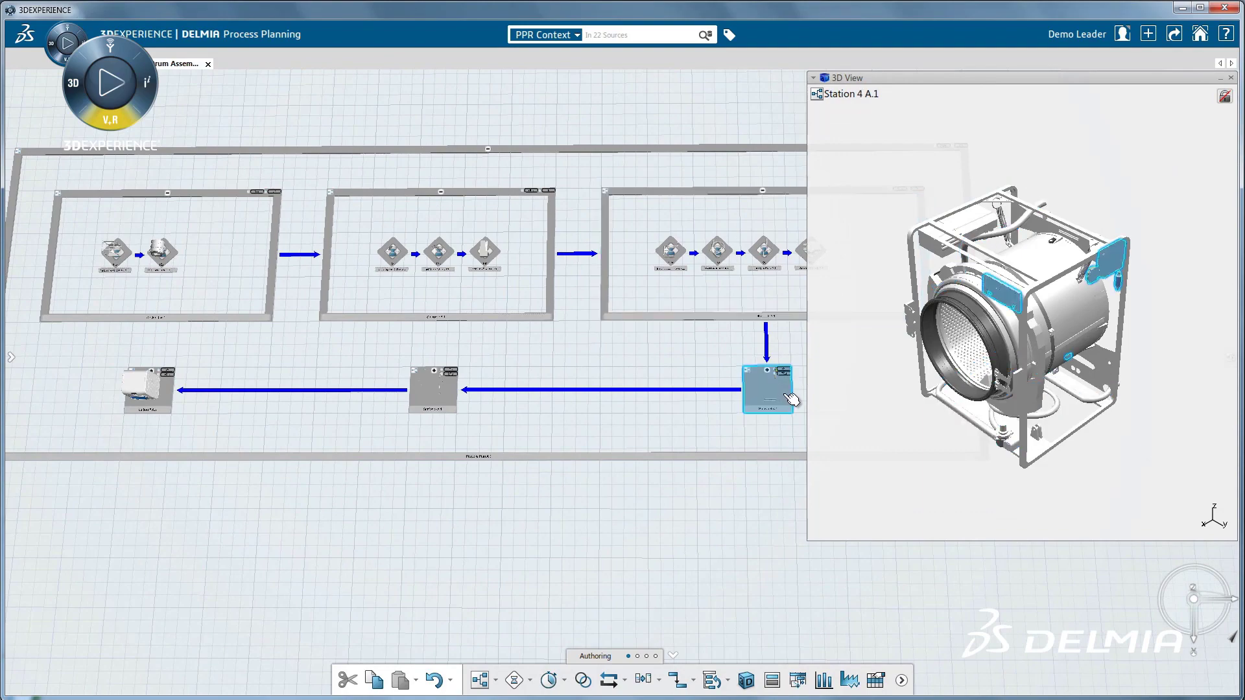
click(766, 388)
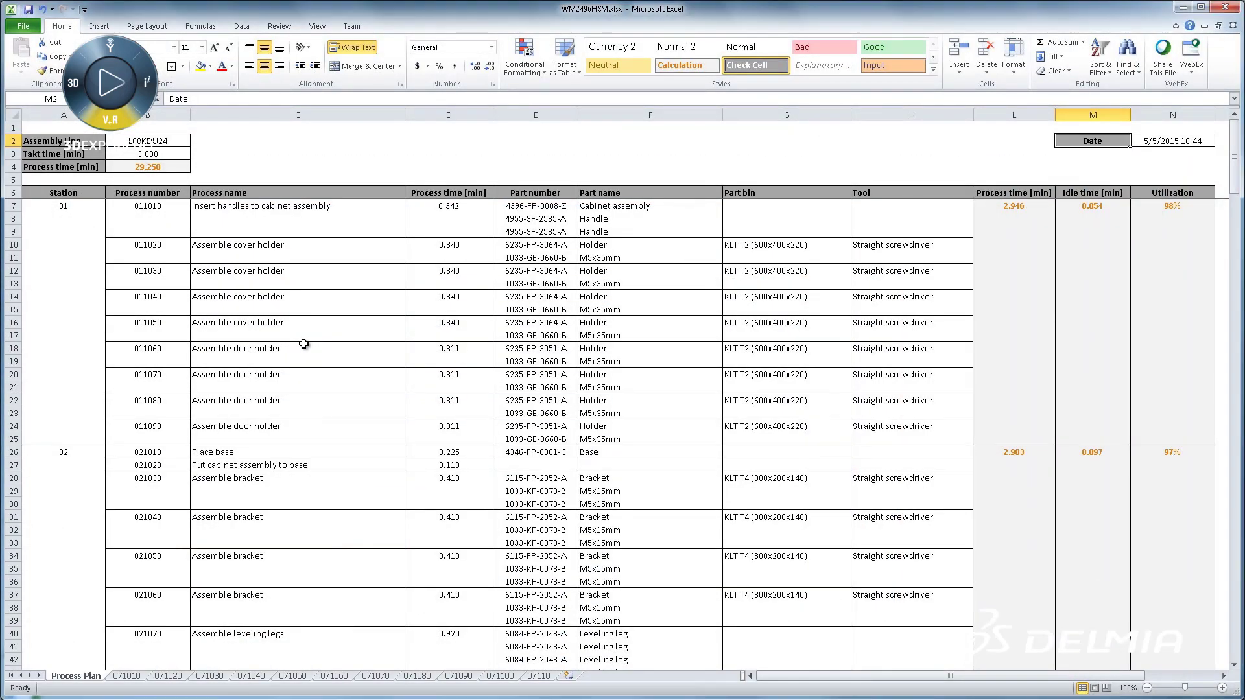
Scroll the washer Process Plan sheet through stations 01 to 05.
scroll(down, 3)
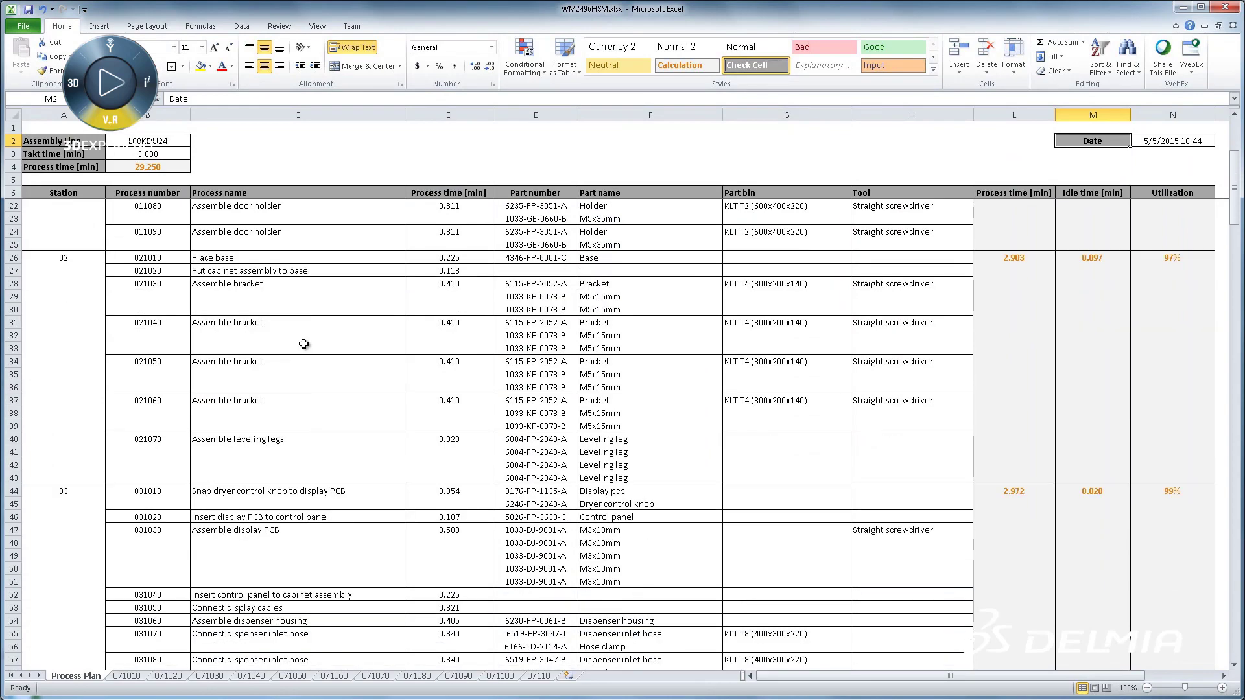
scroll(down, 3)
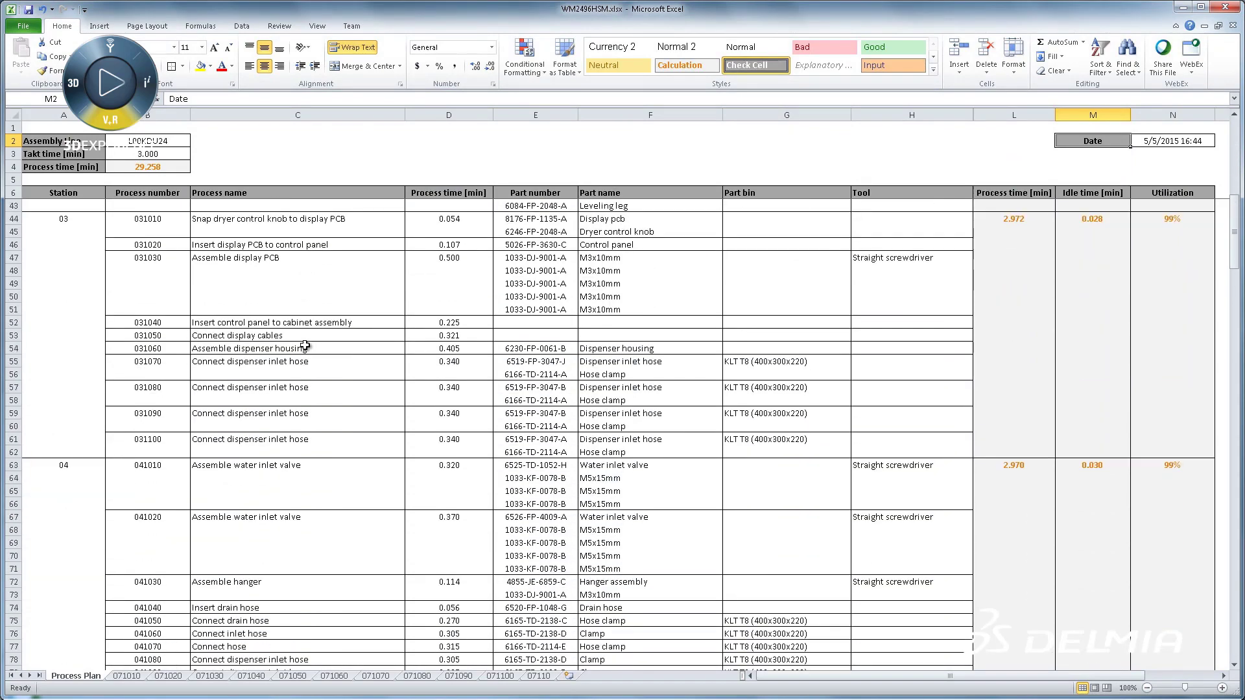
scroll(down, 3)
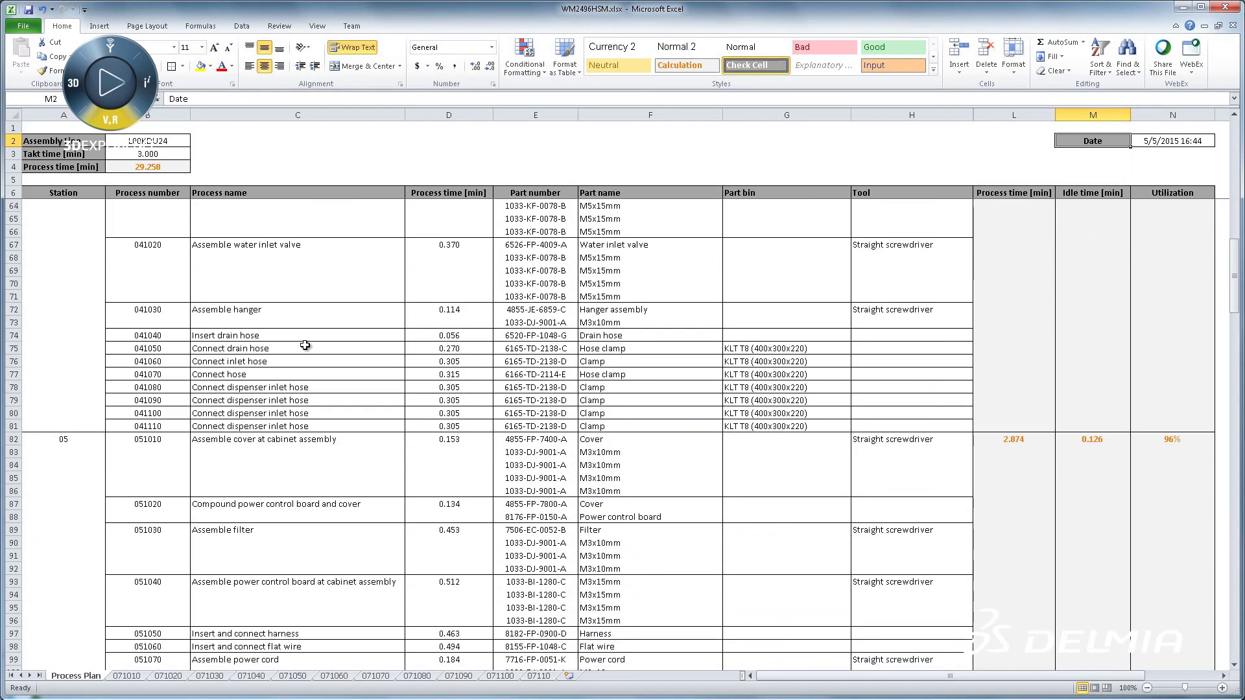
scroll(down, 3)
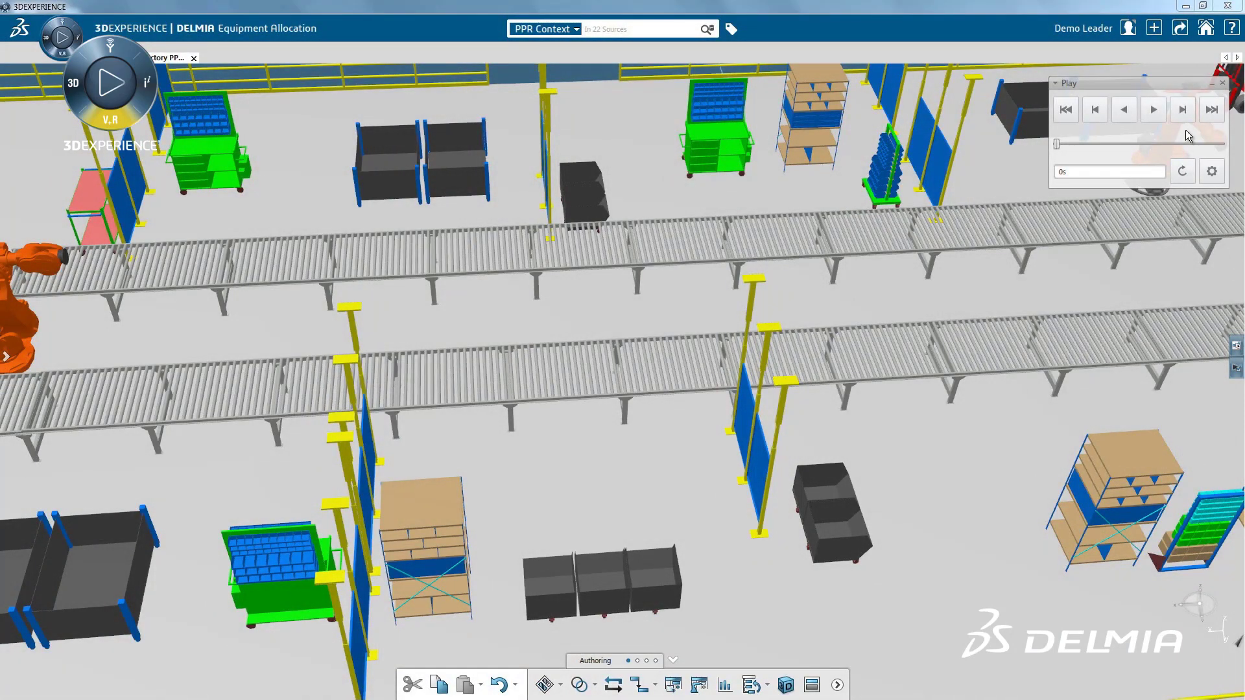
Step the factory simulation forward from 0 s to 210 s along the lower conveyor.
click(1182, 109)
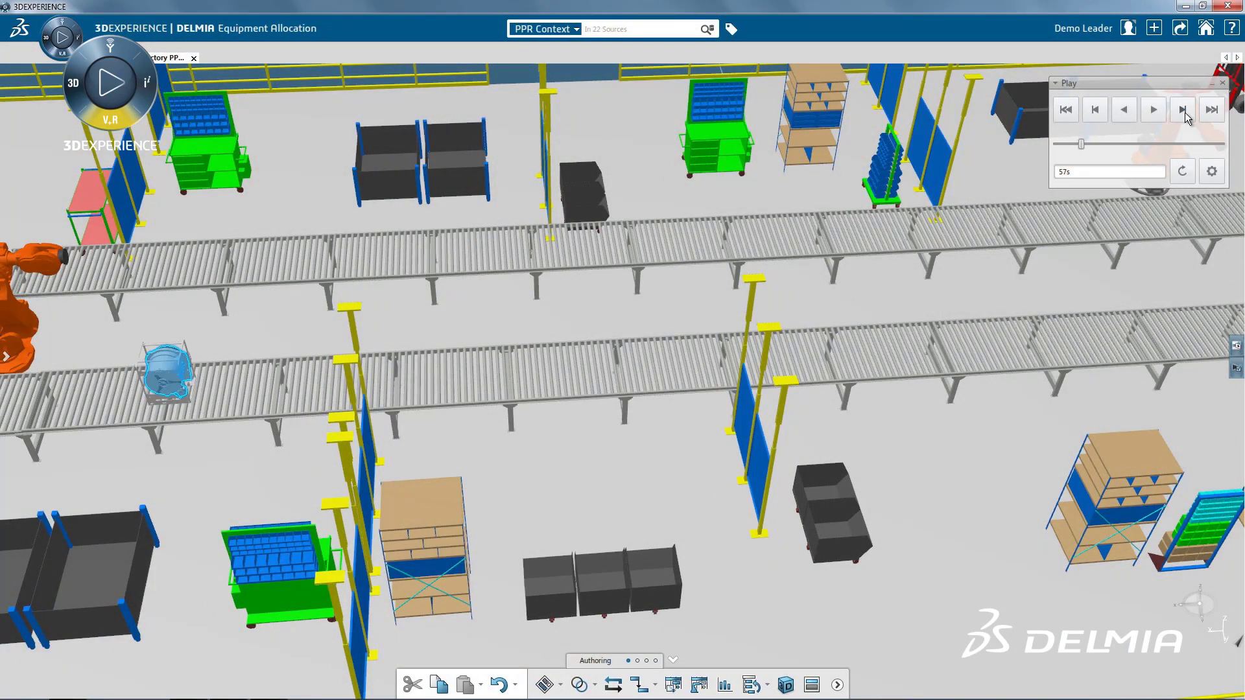
click(1182, 109)
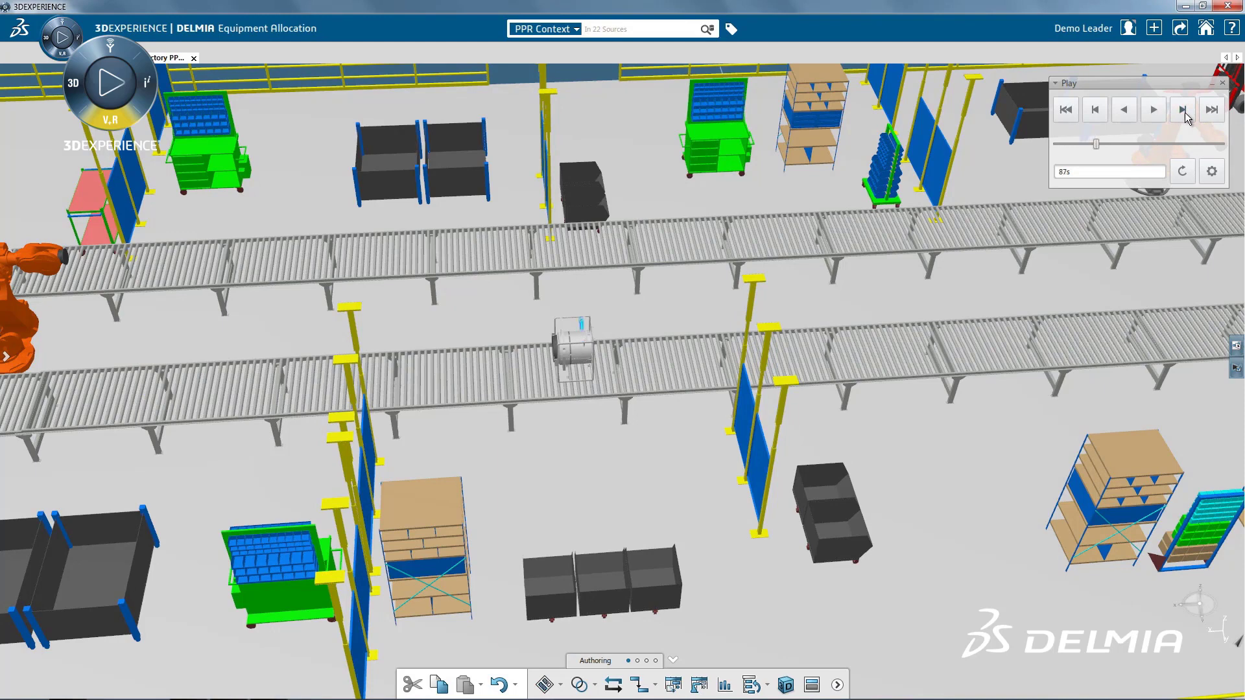
click(1183, 109)
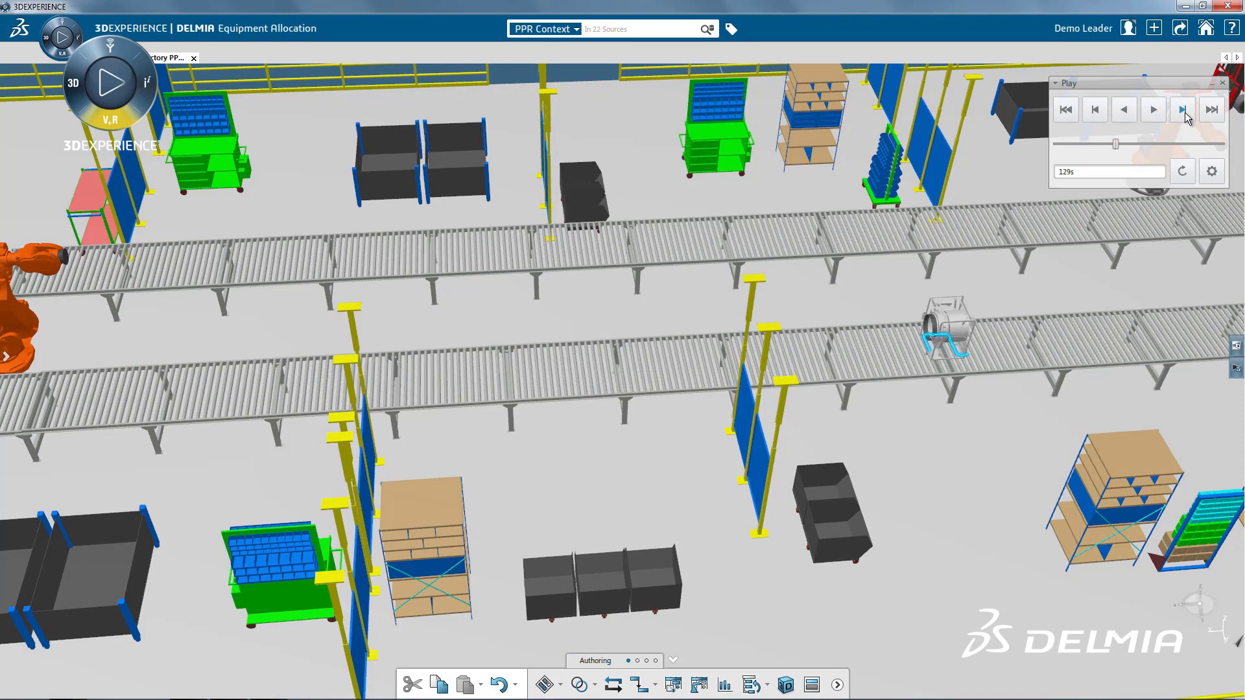
click(1182, 109)
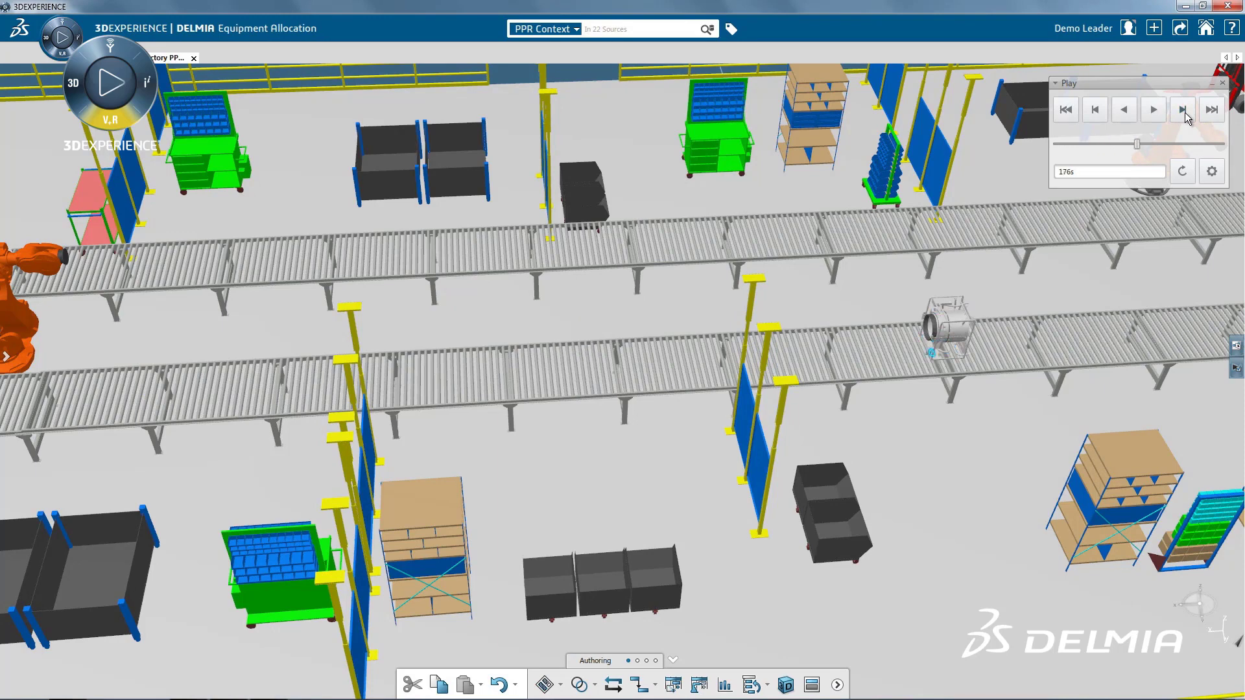
click(1182, 109)
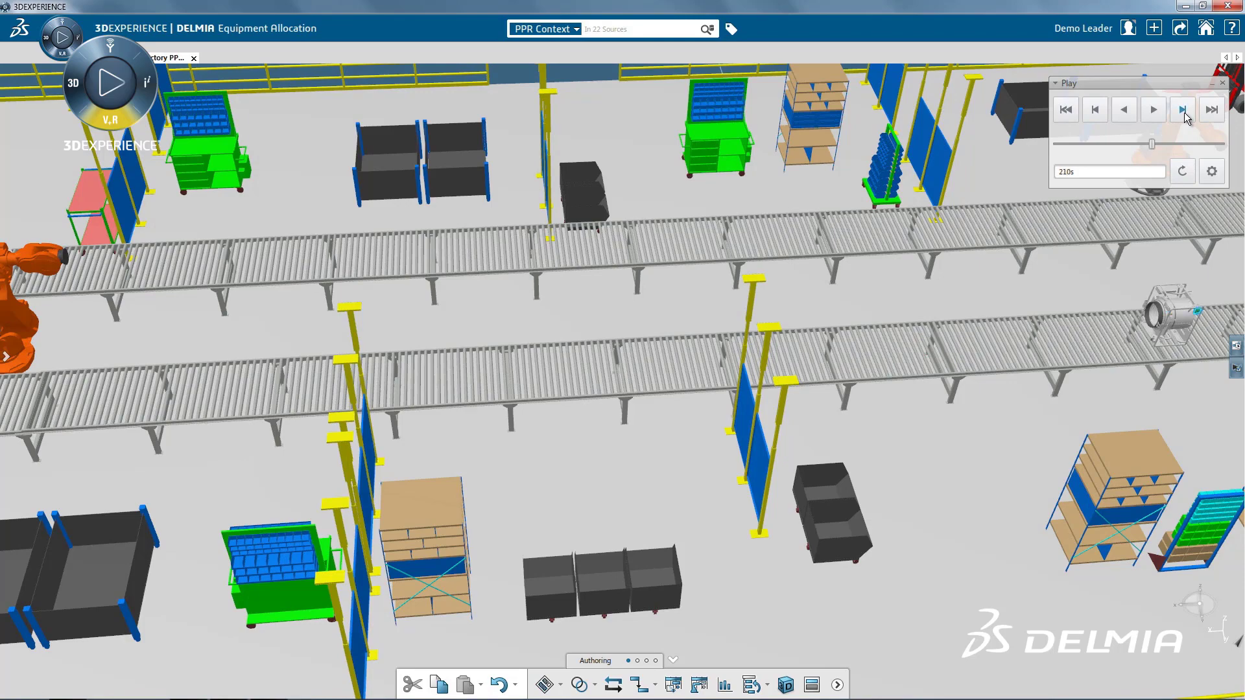